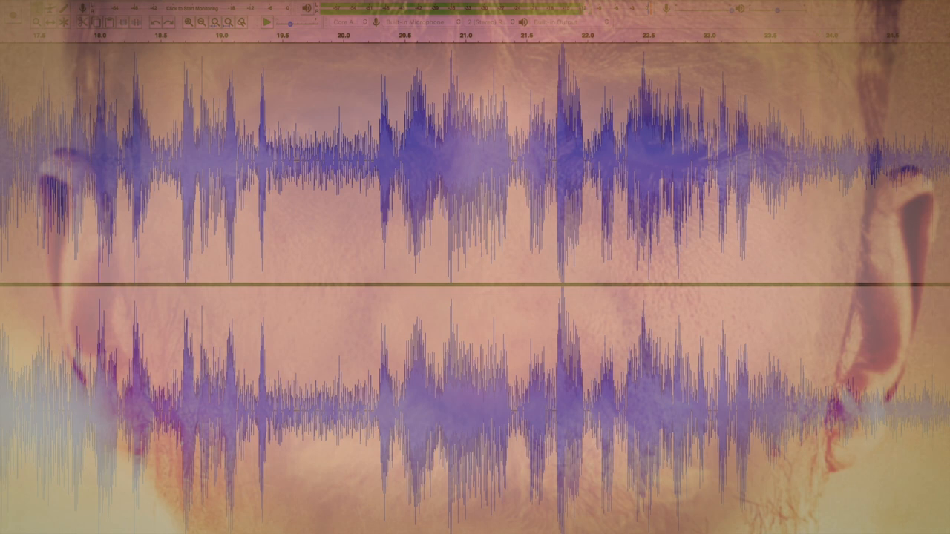
scroll(right, 3)
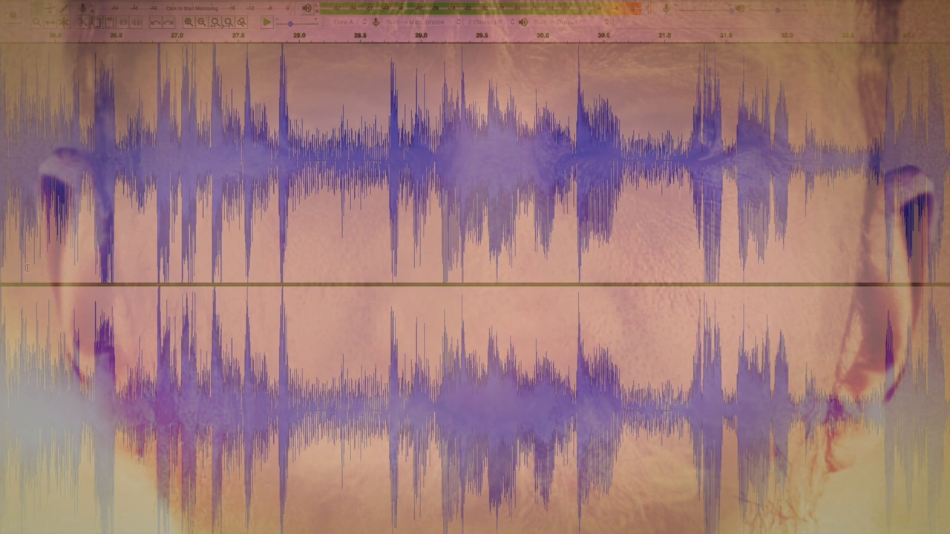
scroll(right, 3)
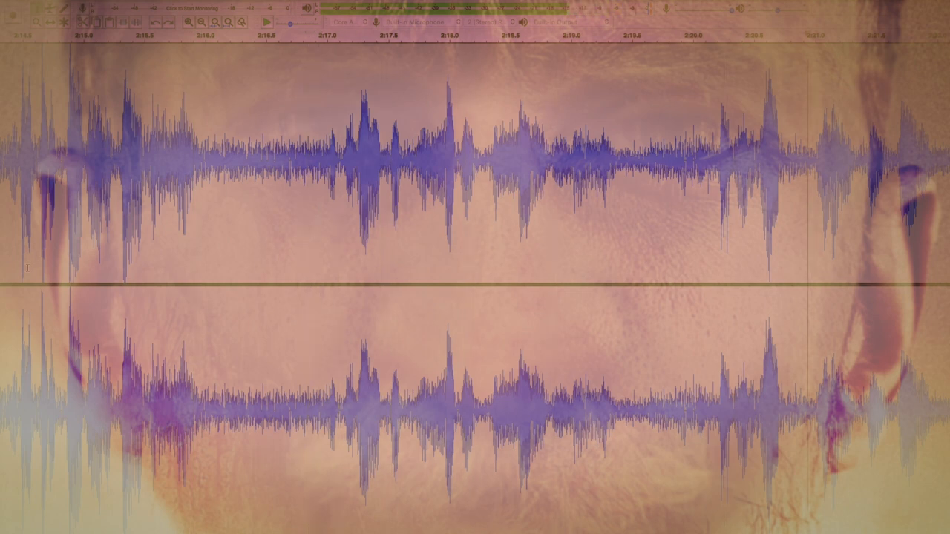
scroll(right, 3)
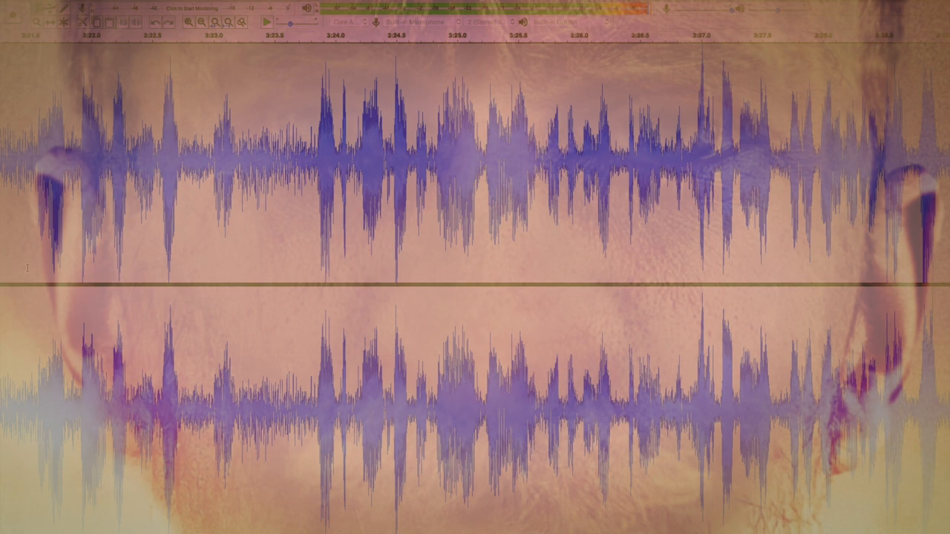
scroll(right, 3)
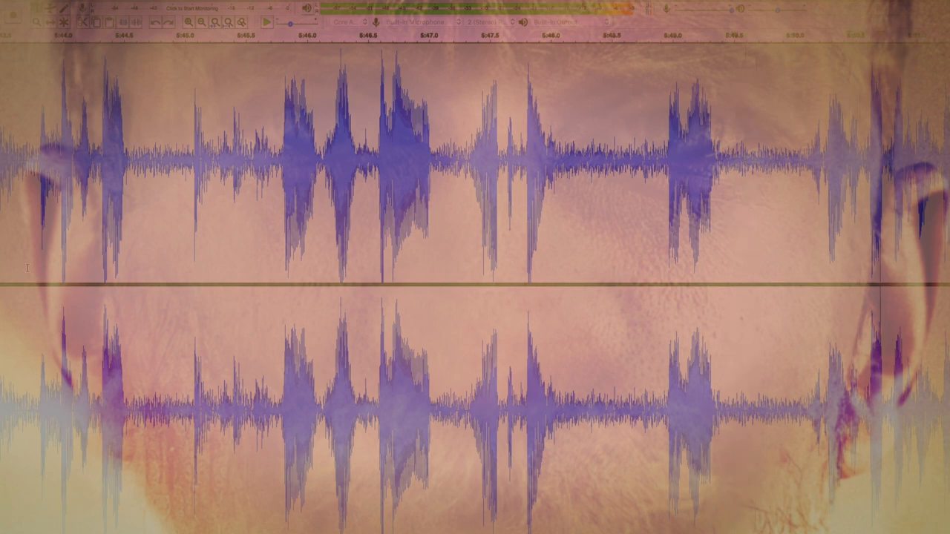
scroll(right, 3)
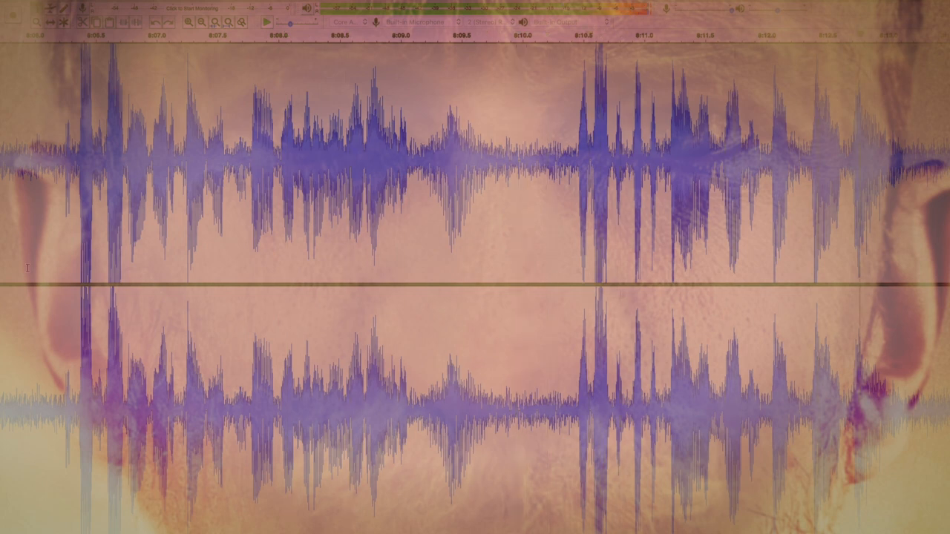
scroll(right, 3)
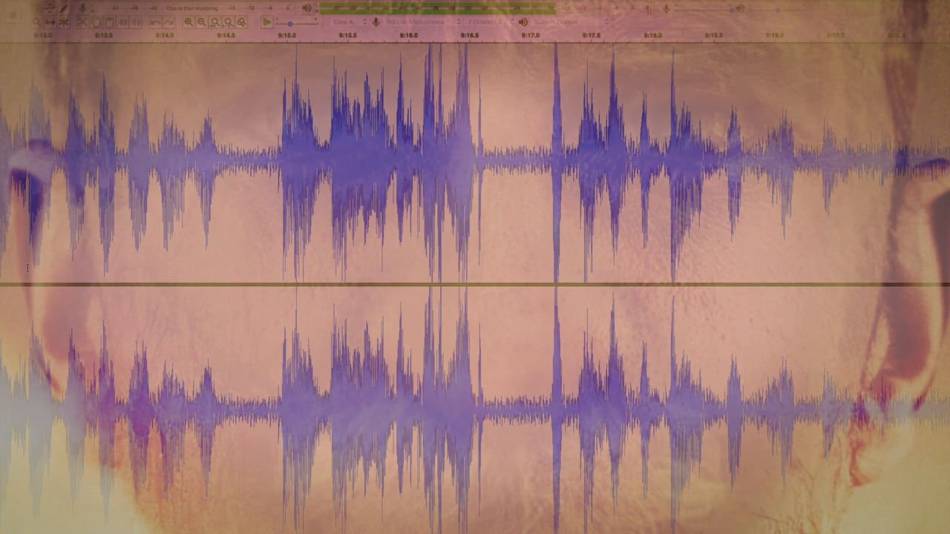
scroll(right, 3)
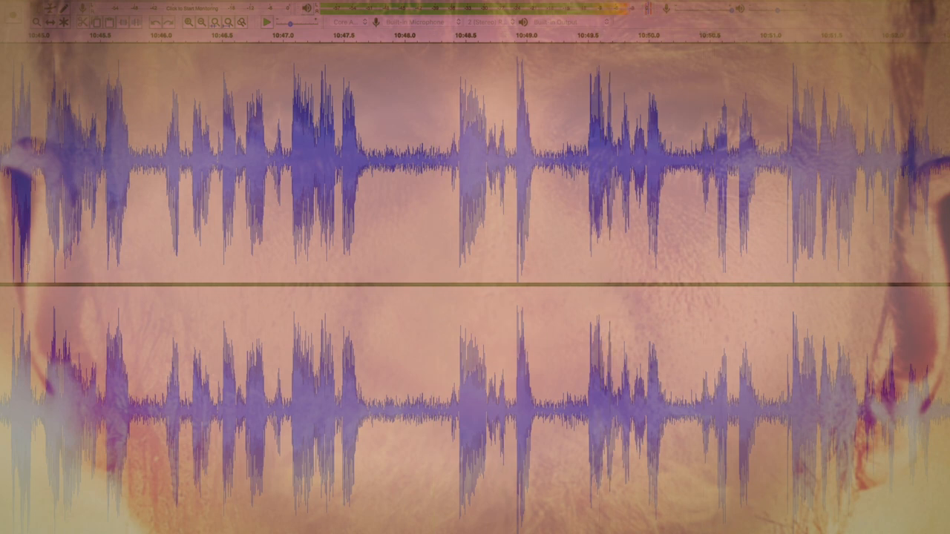
scroll(right, 3)
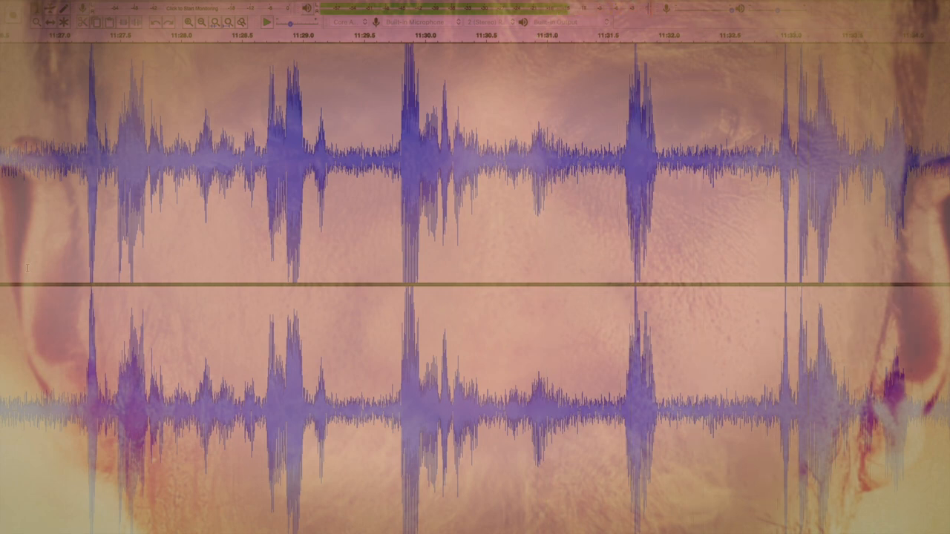
scroll(right, 3)
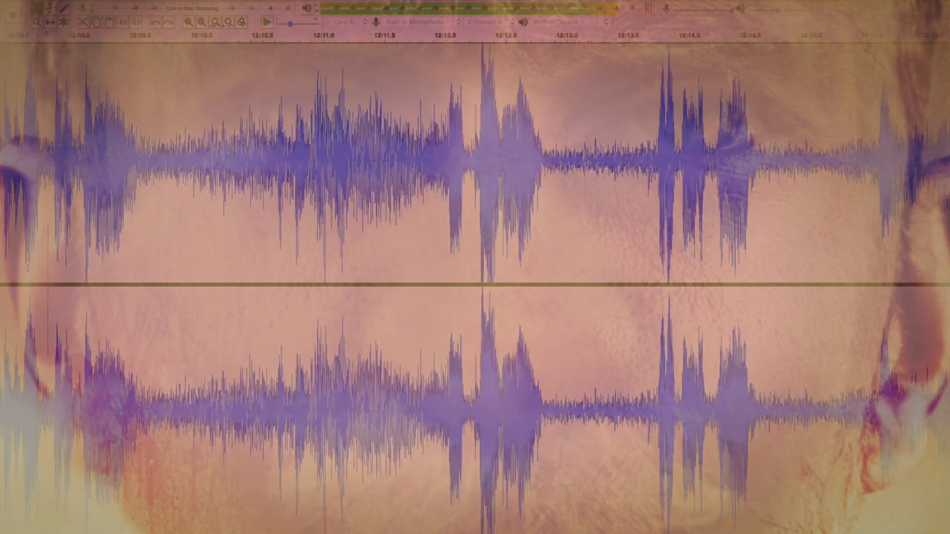
click(266, 20)
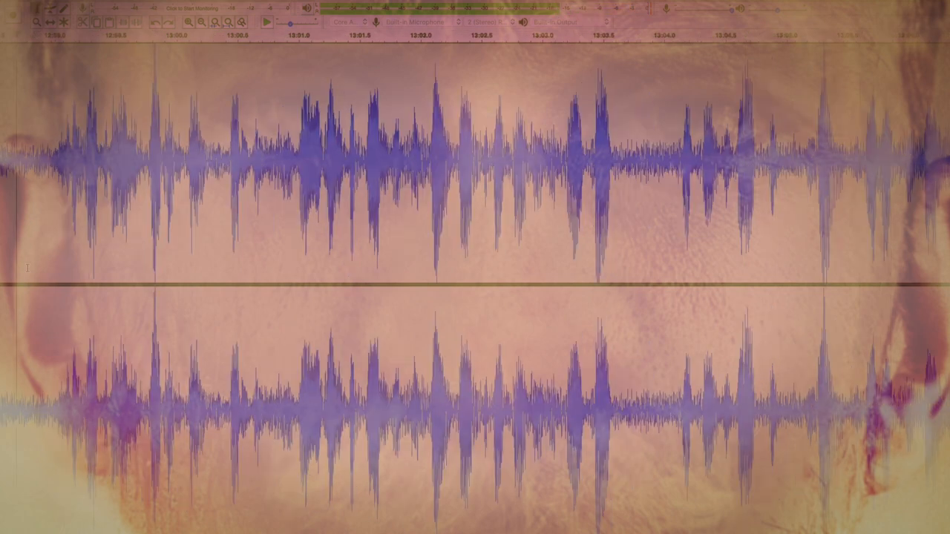
click(265, 22)
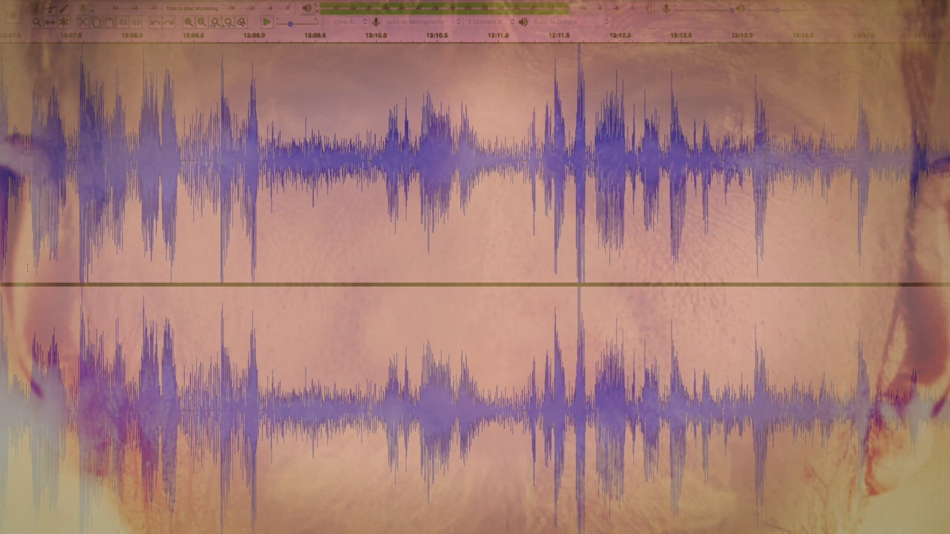
scroll(right, 3)
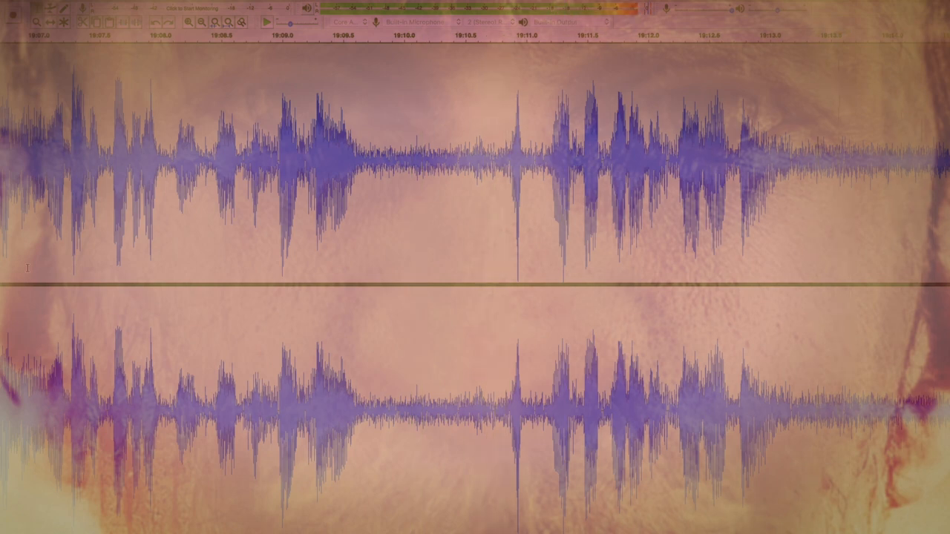
scroll(right, 3)
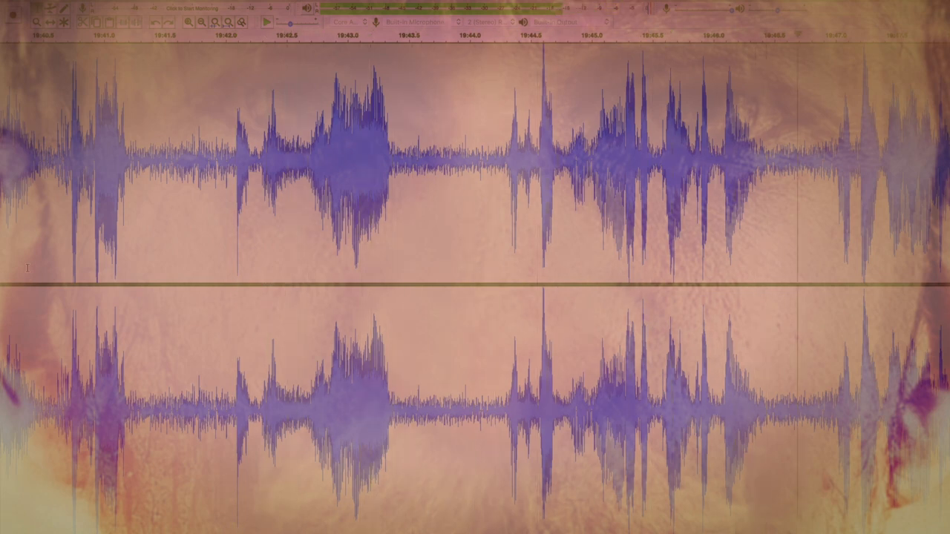
scroll(right, 3)
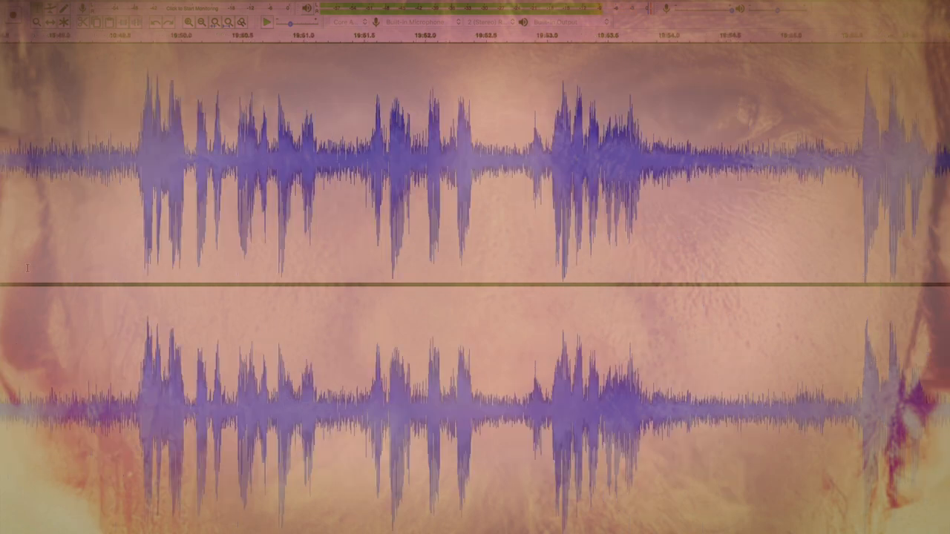